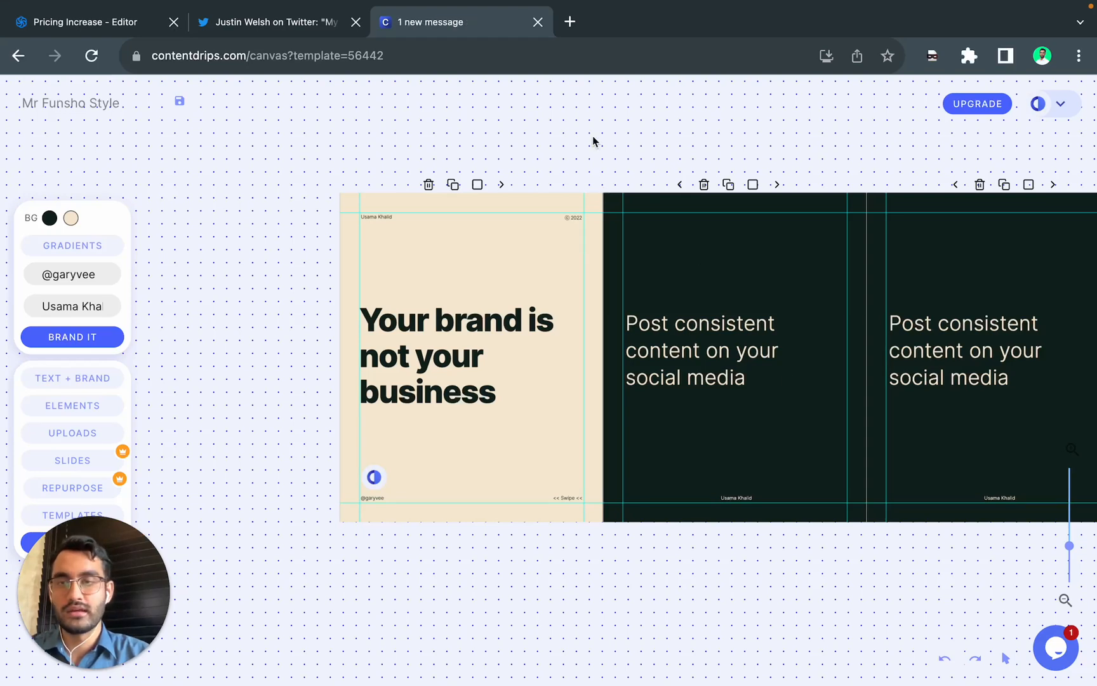
Step: Compare the carousel with the Twitter thread, then select the thread's link
left_click(273, 21)
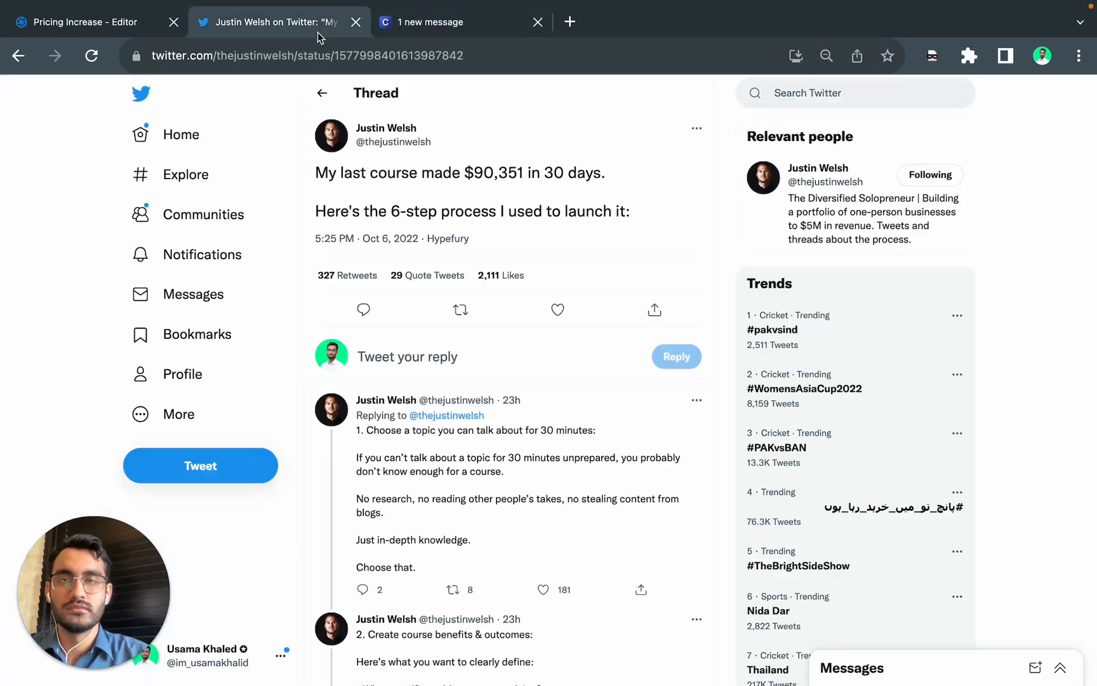
left_click(455, 22)
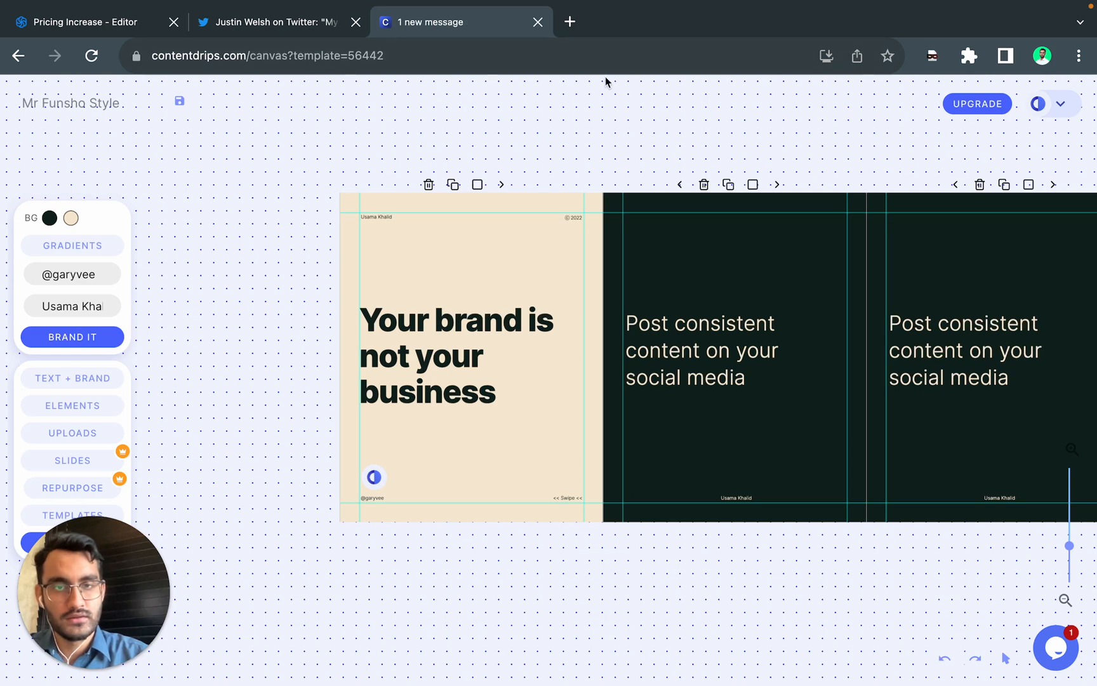
mouse_move(623, 301)
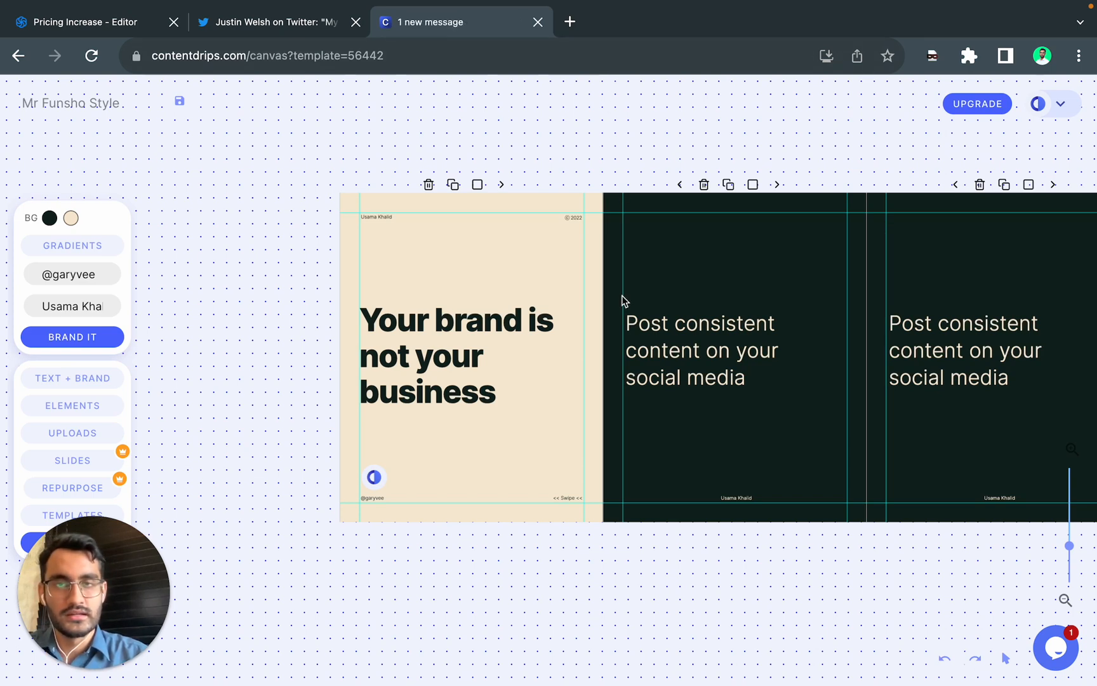
mouse_move(301, 19)
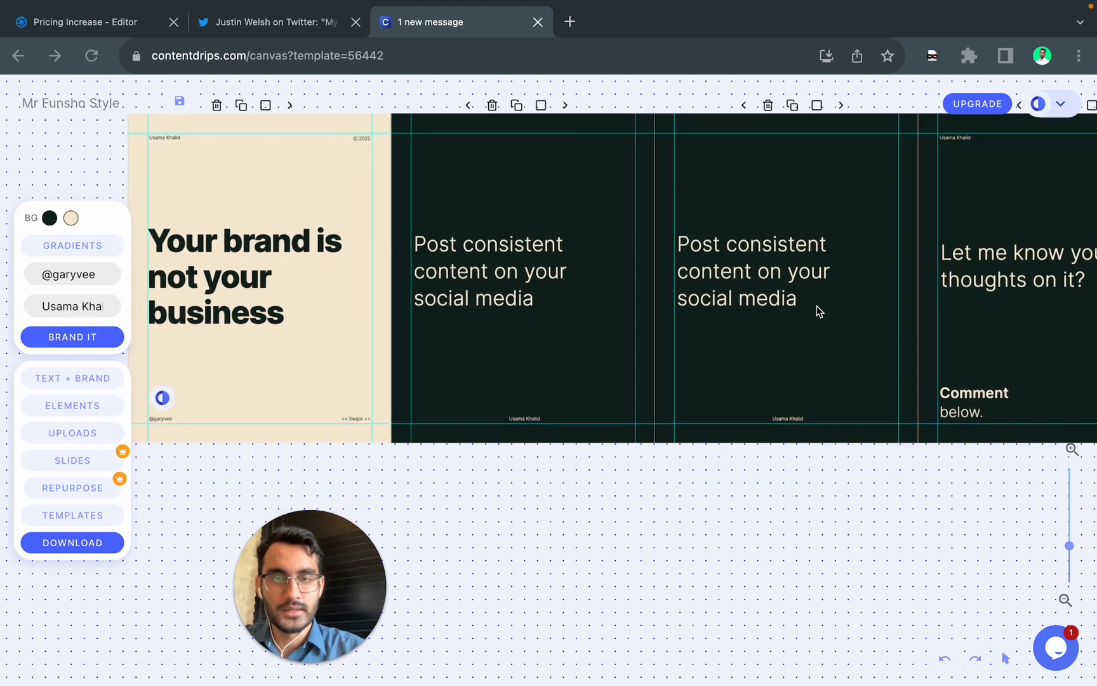
left_click(273, 22)
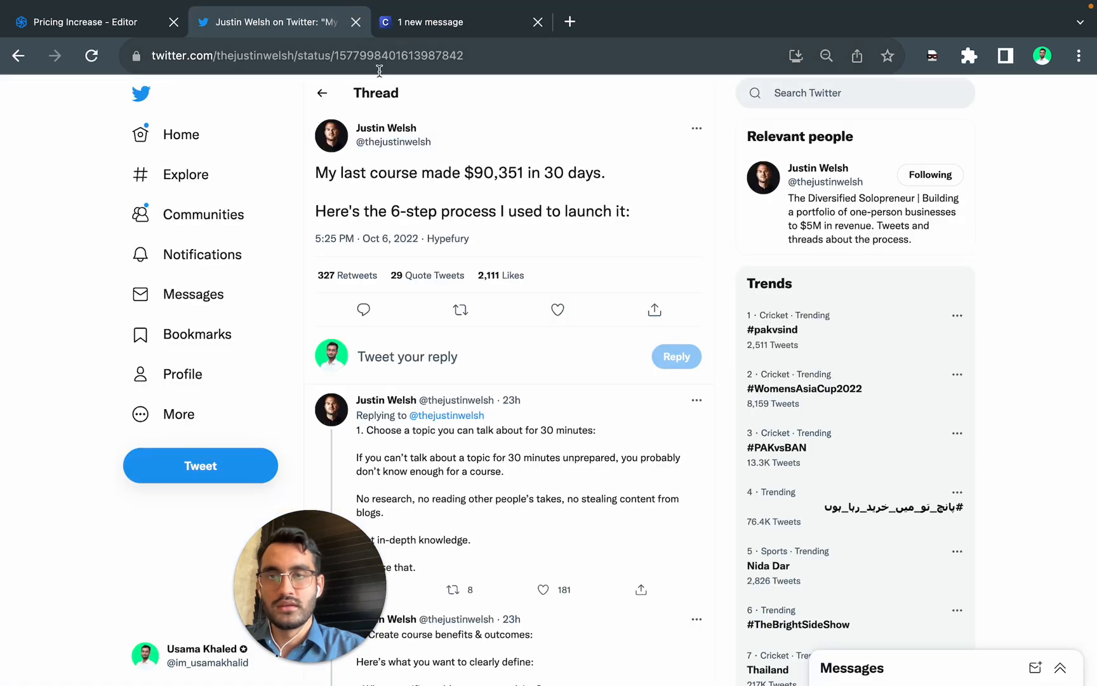
scroll("down", 3)
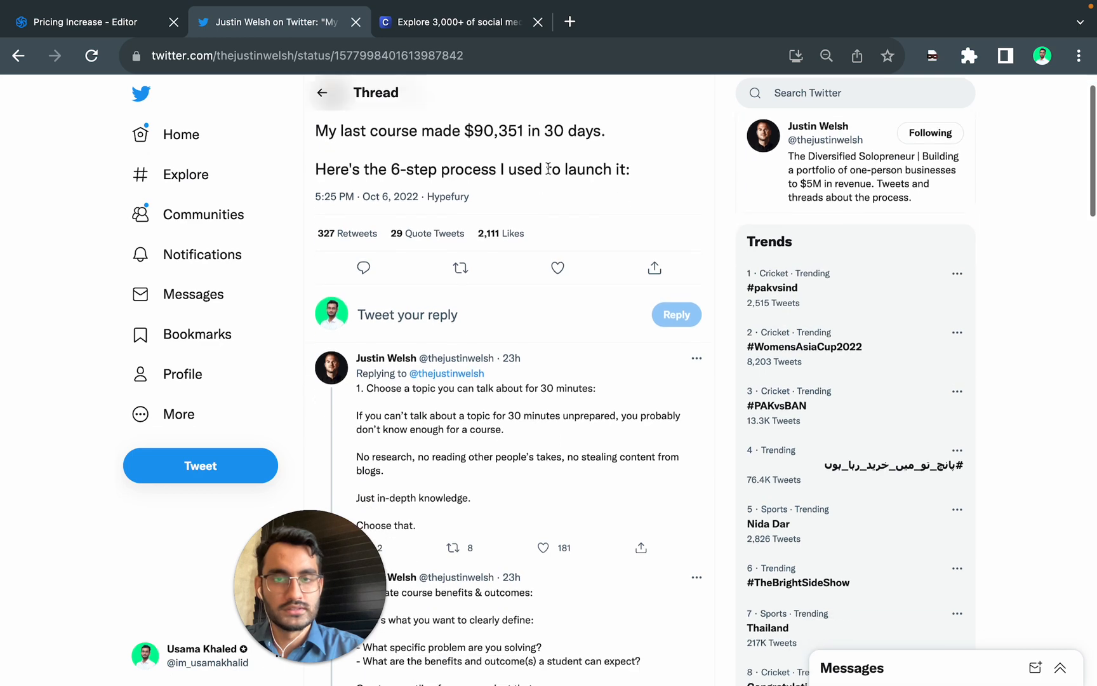
left_click(306, 56)
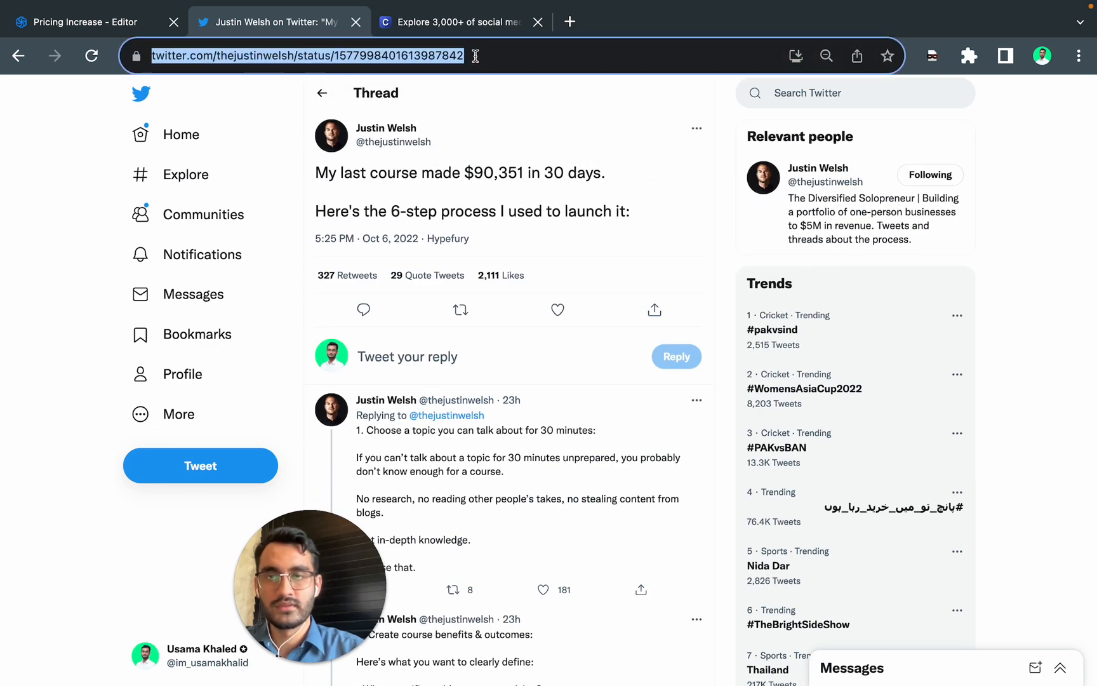
Step: Generate a carousel from the Justin Welsh thread link via Repurpose's Twitter Threads tool
left_click(459, 22)
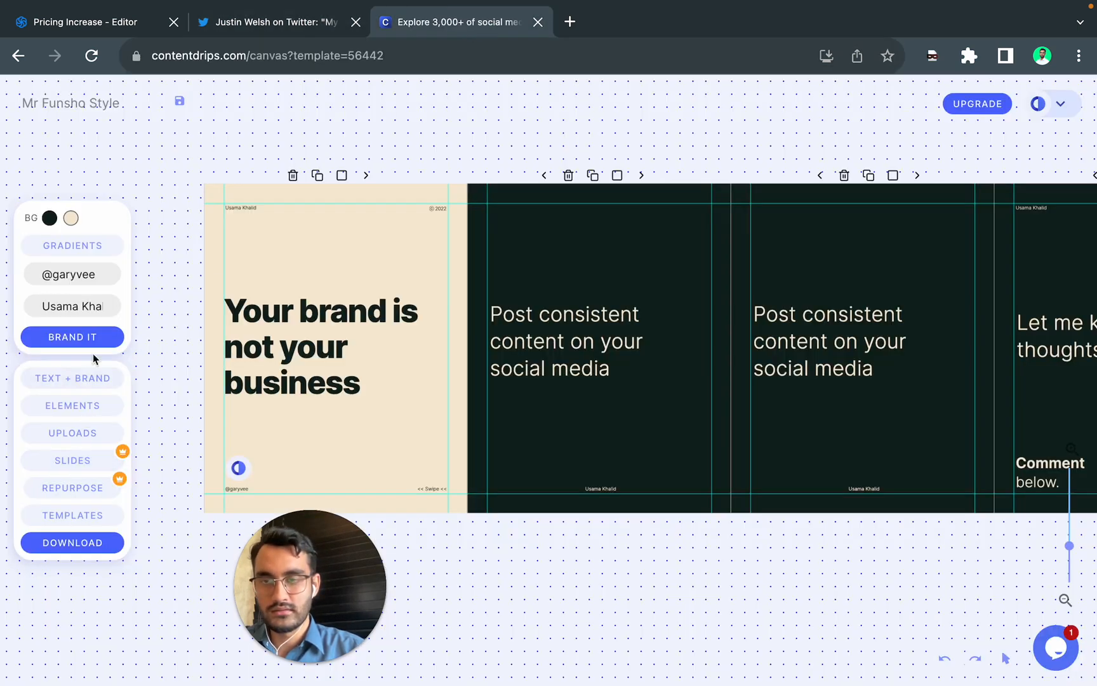
mouse_move(287, 25)
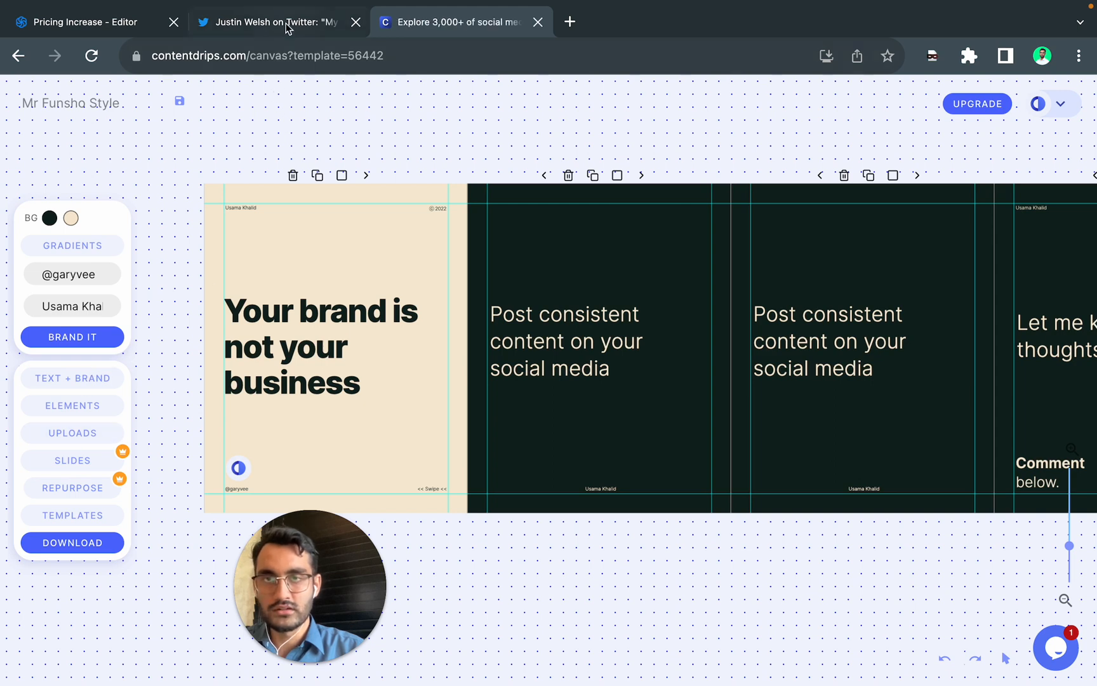
mouse_move(118, 424)
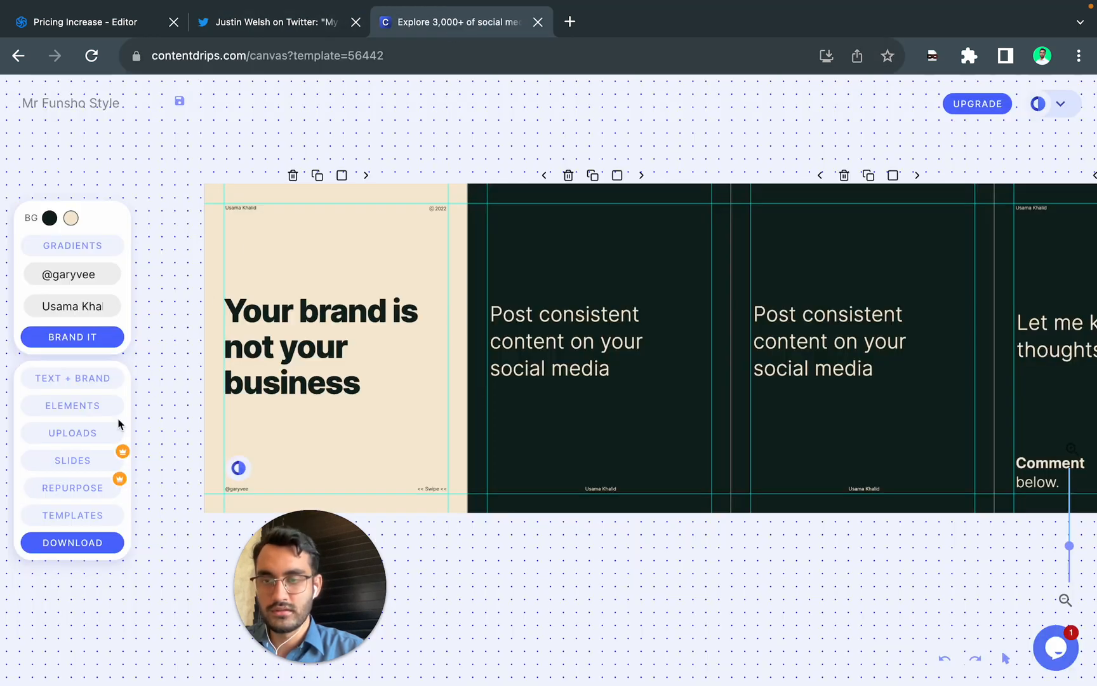
mouse_move(72, 488)
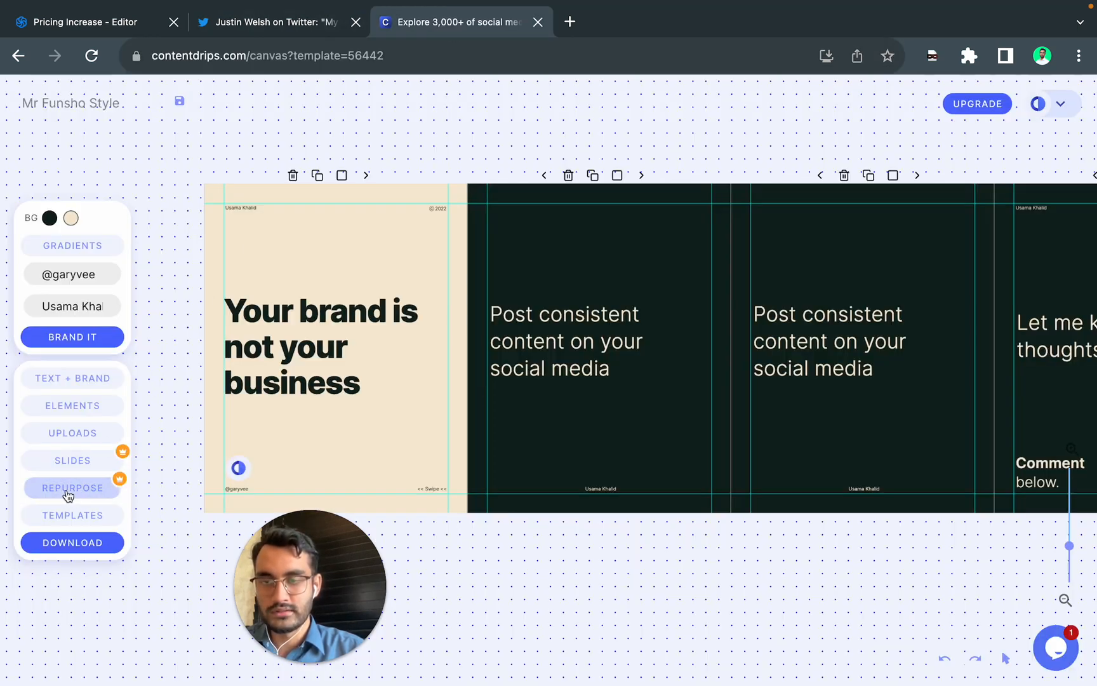
left_click(73, 488)
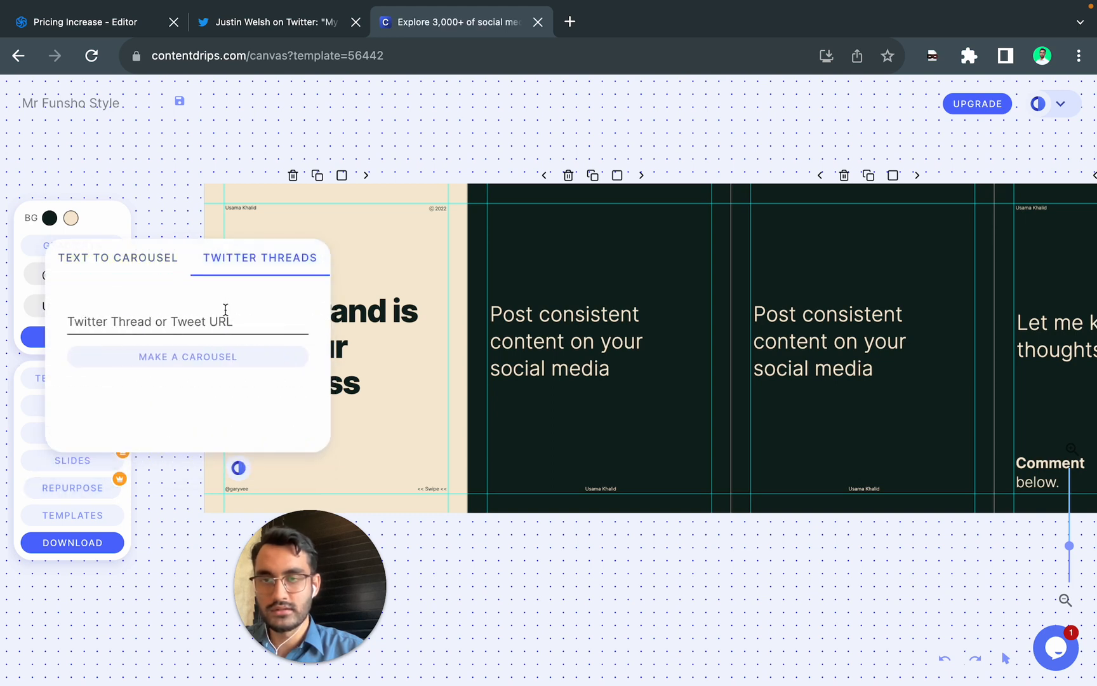
left_click(187, 356)
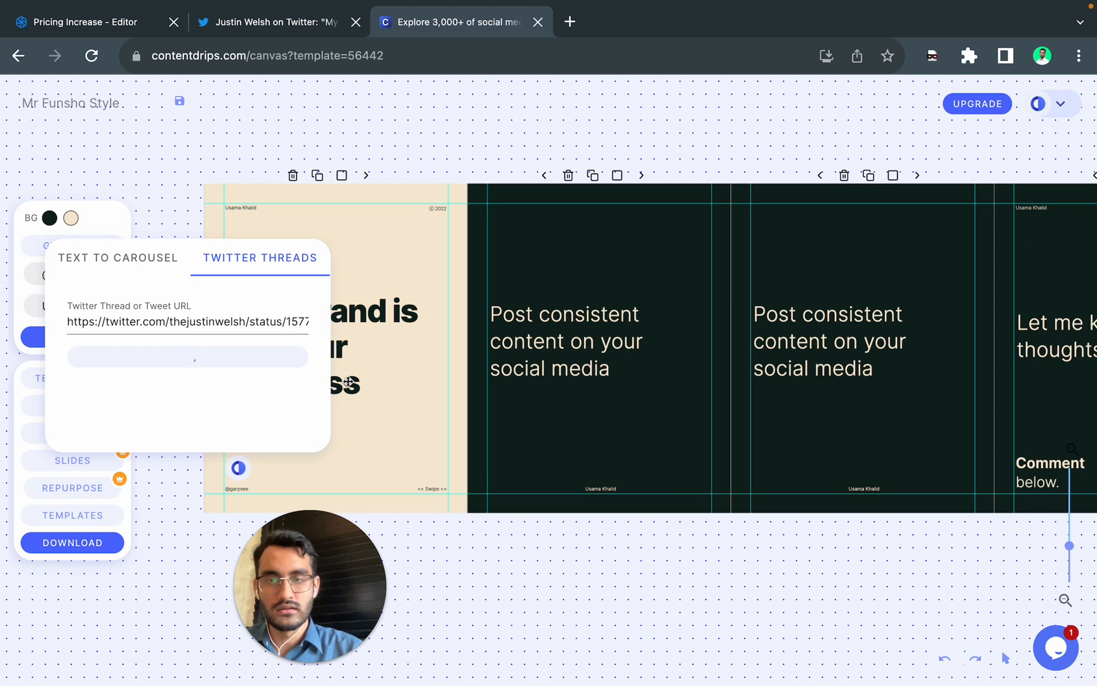
left_click(830, 341)
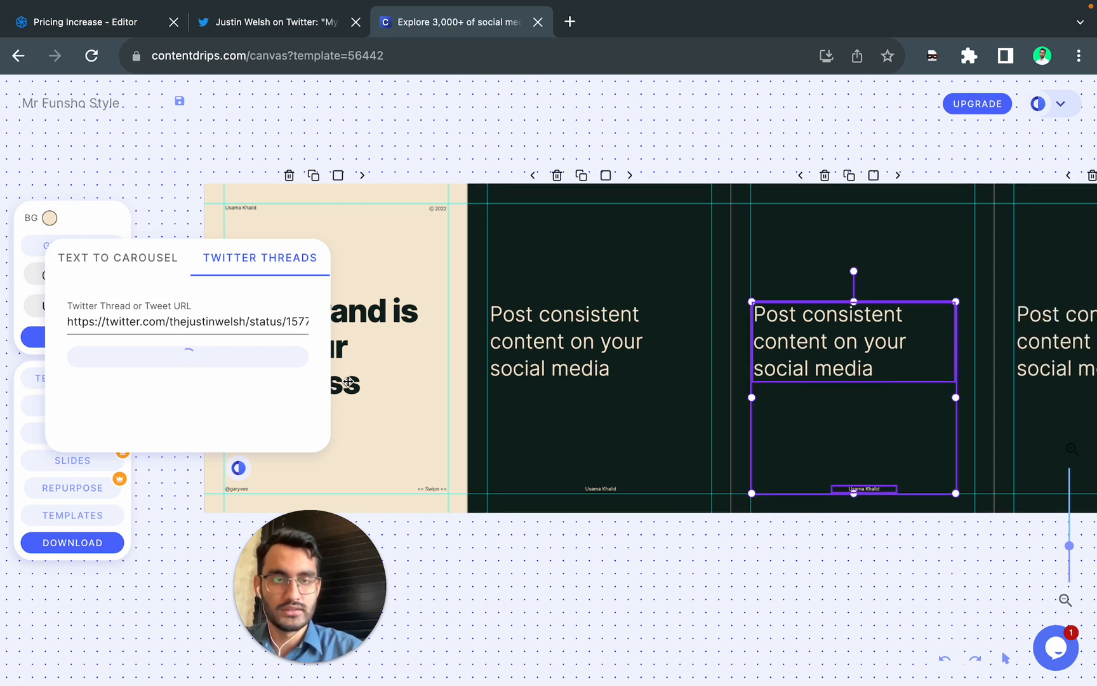
Step: Review the generated cover and step slides, then return to the thread for the handle
left_click(187, 356)
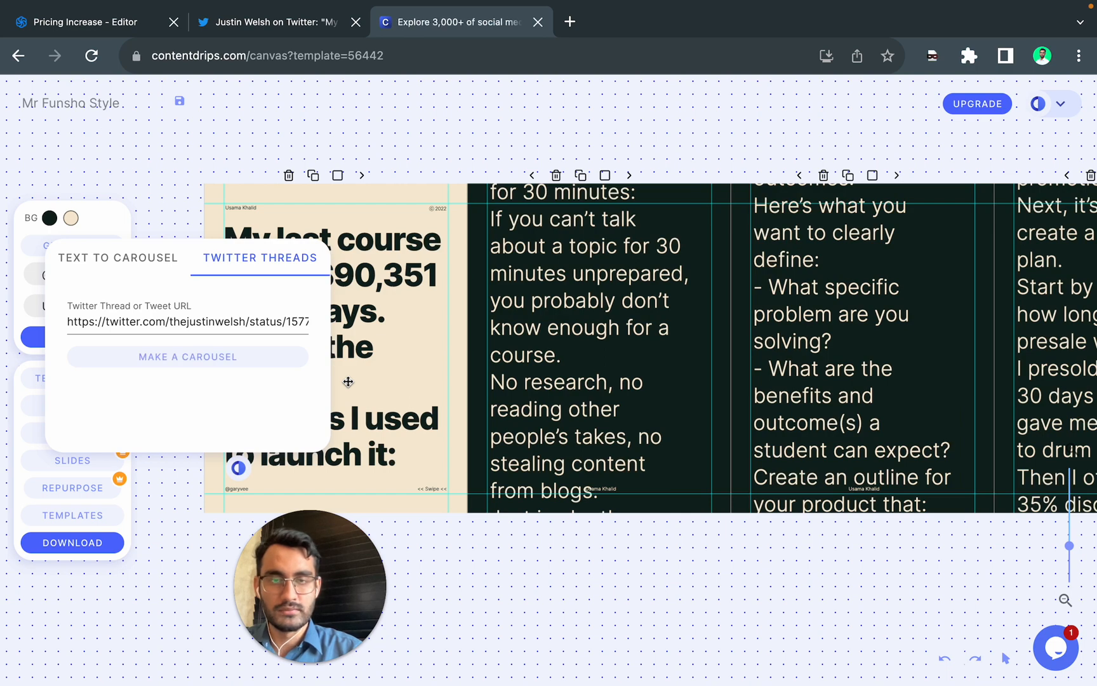
left_click(187, 357)
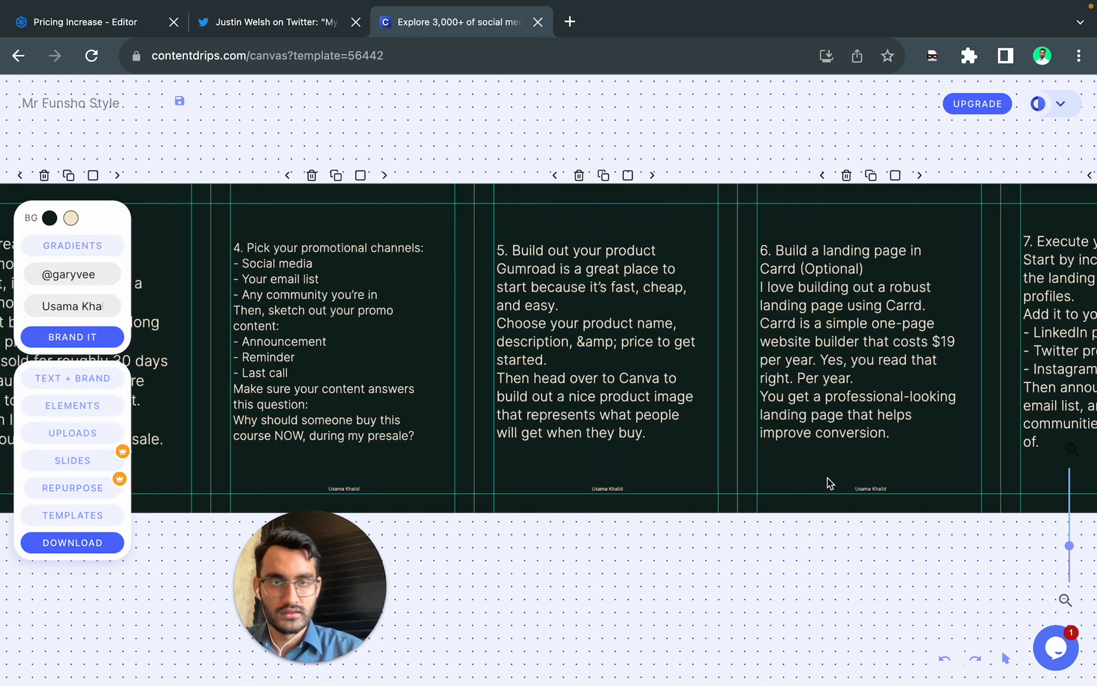
scroll("right", 3)
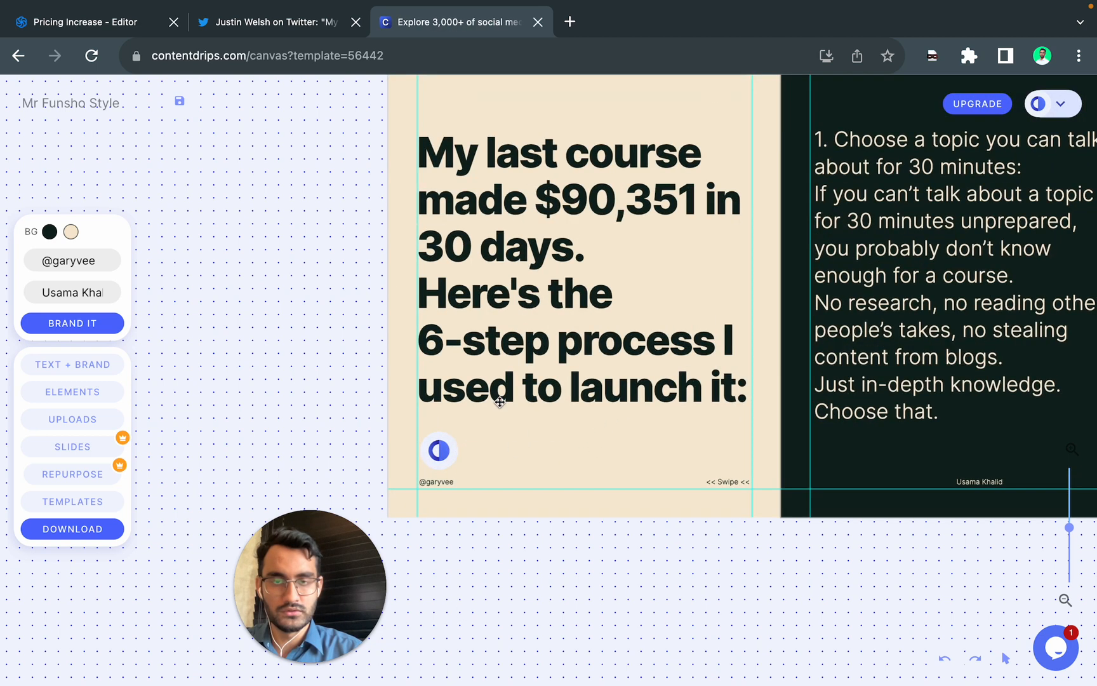
left_click(273, 21)
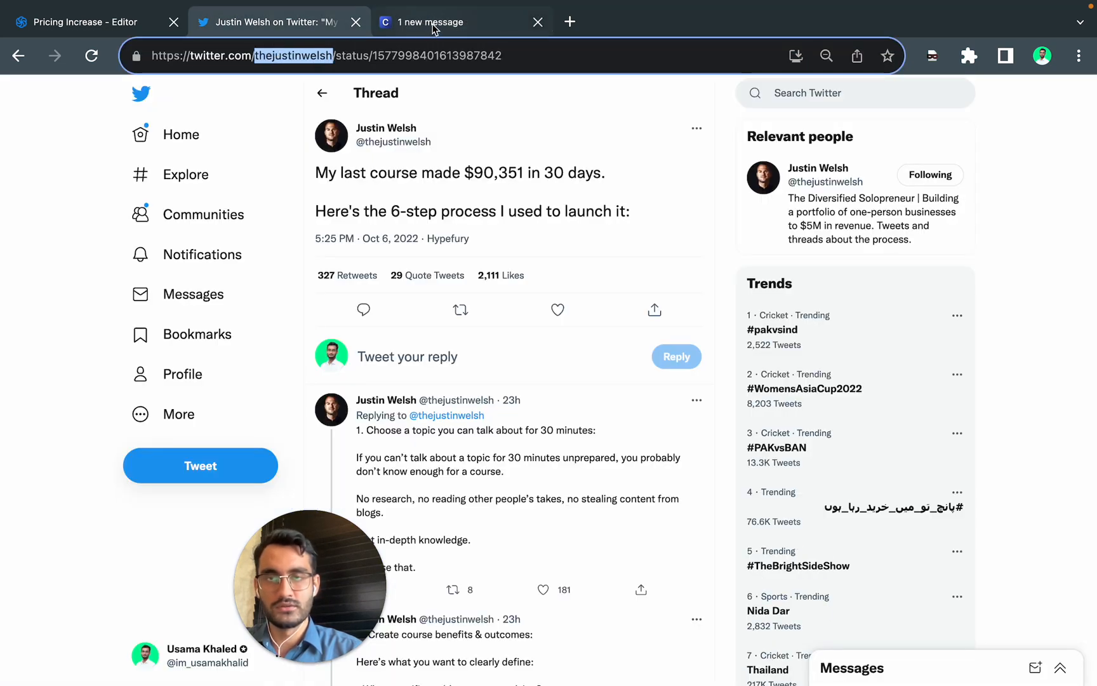
Step: Brand the slides via Add With Twitter using the handle 'thejustinwelsh'
left_click(461, 22)
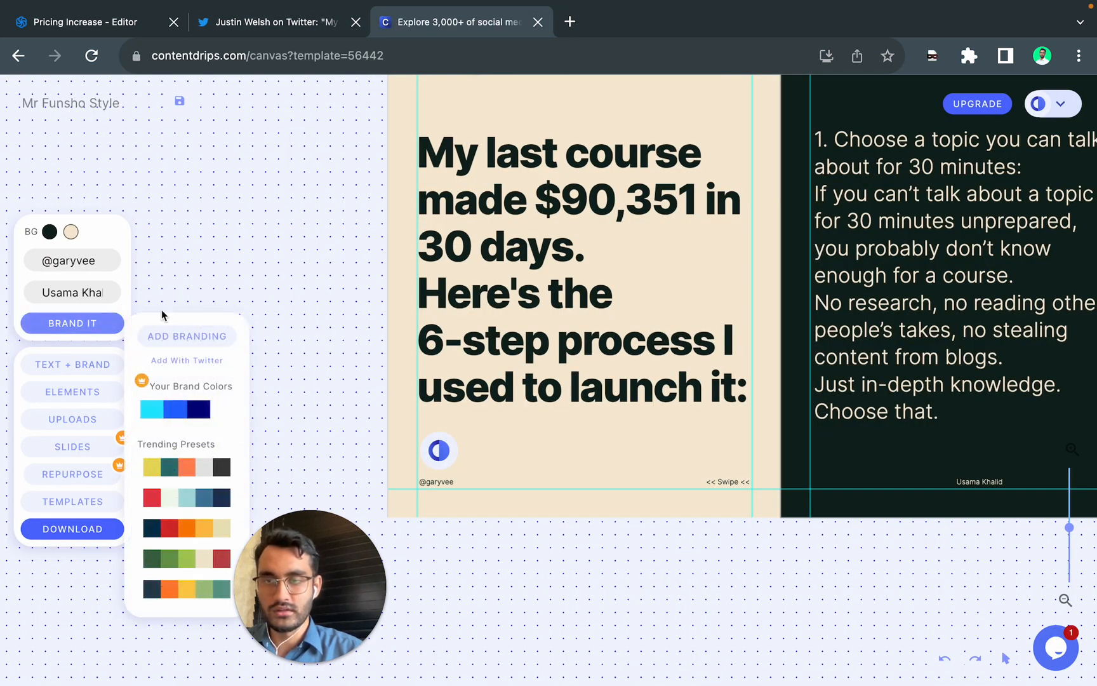
left_click(186, 359)
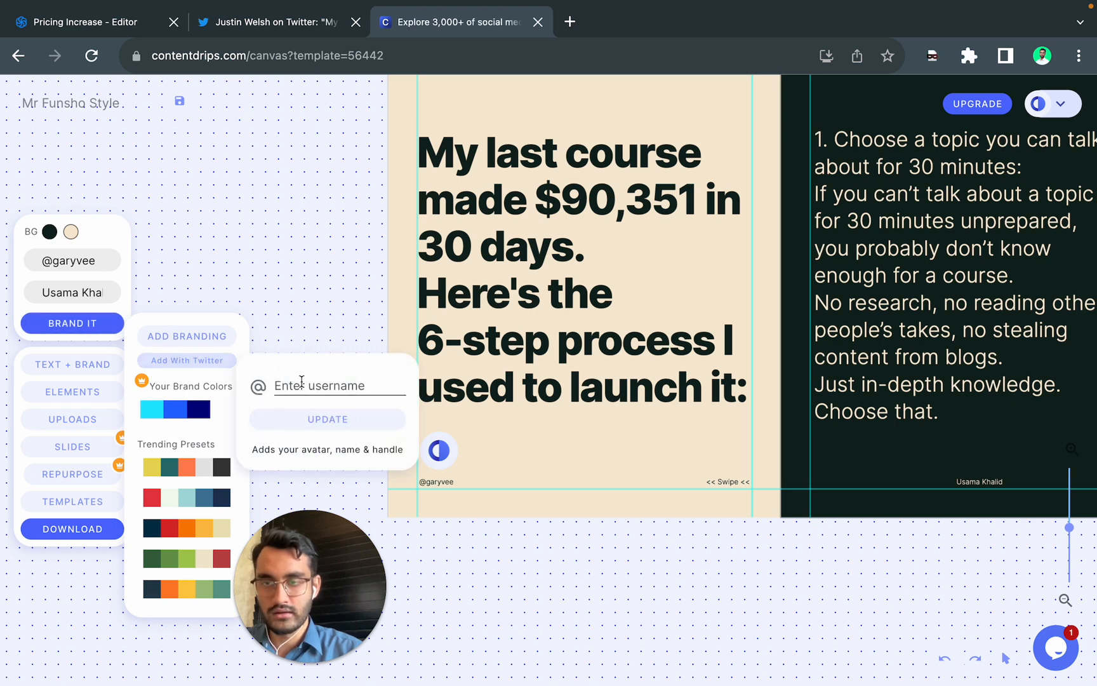
type("thejustinwelsh")
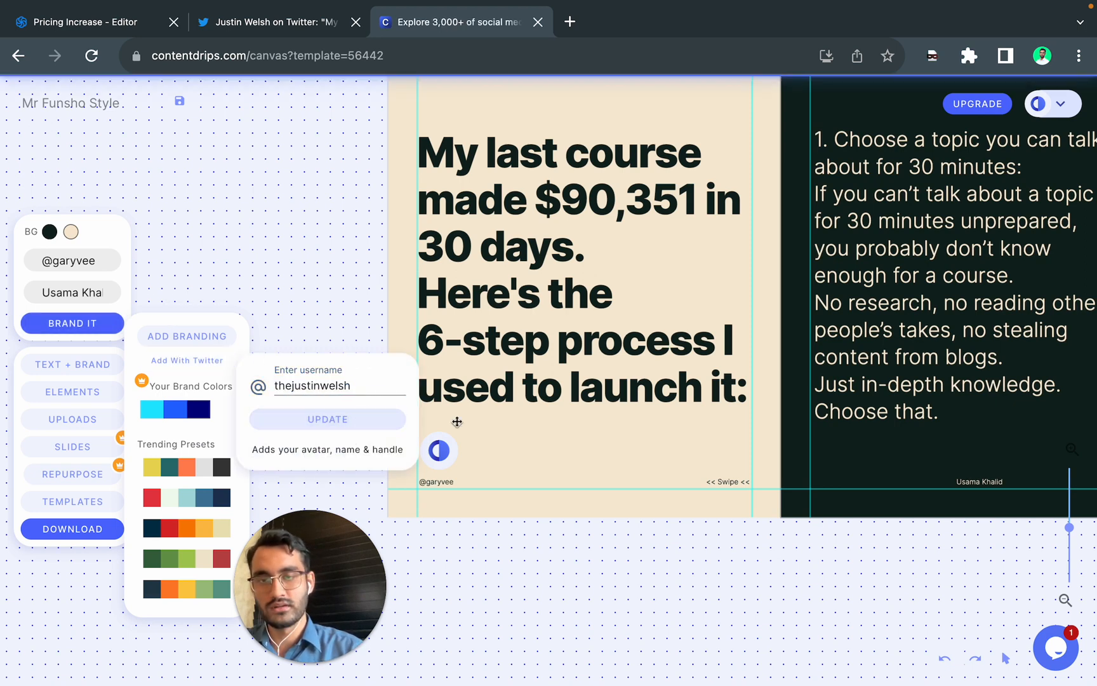
left_click(327, 419)
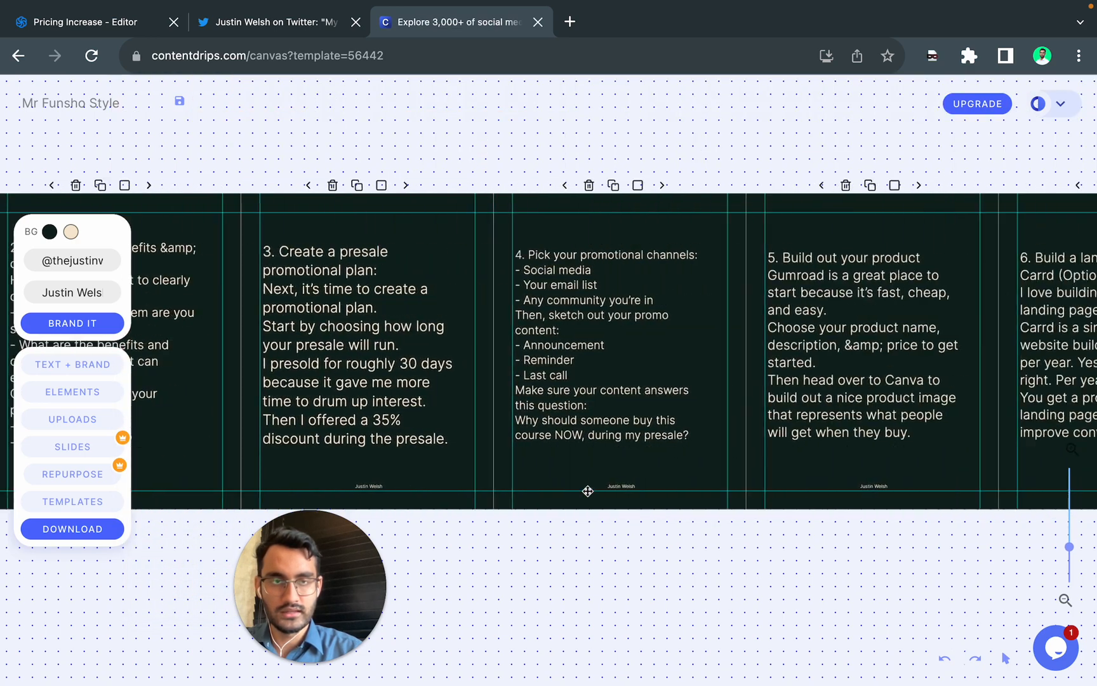
scroll("right", 3)
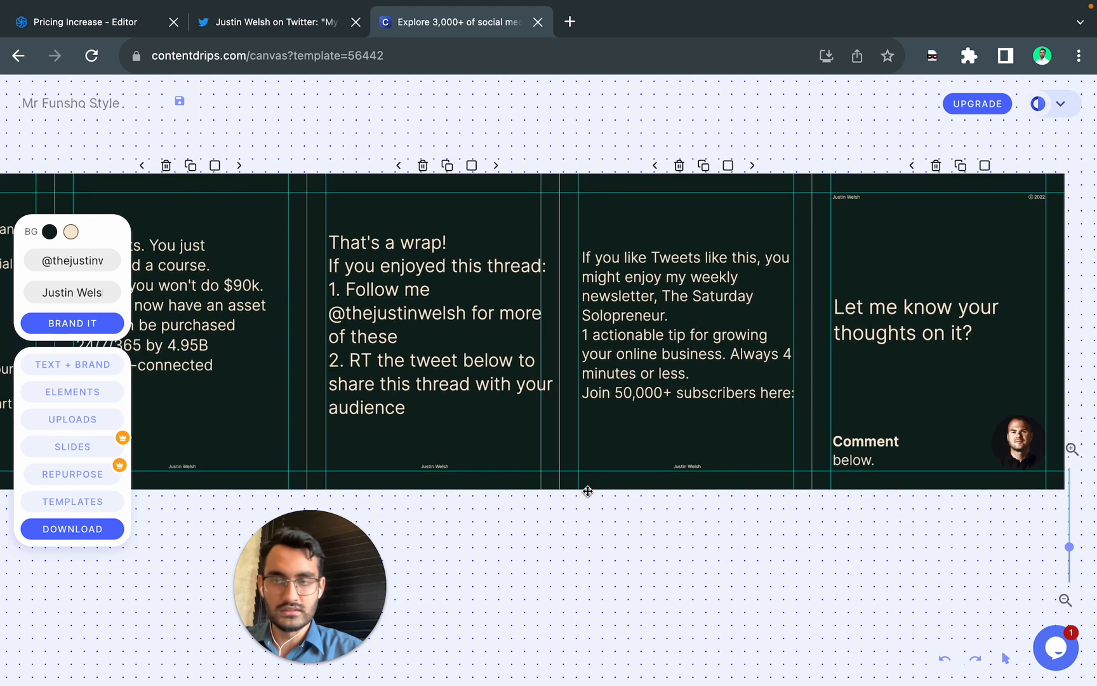
left_click(73, 528)
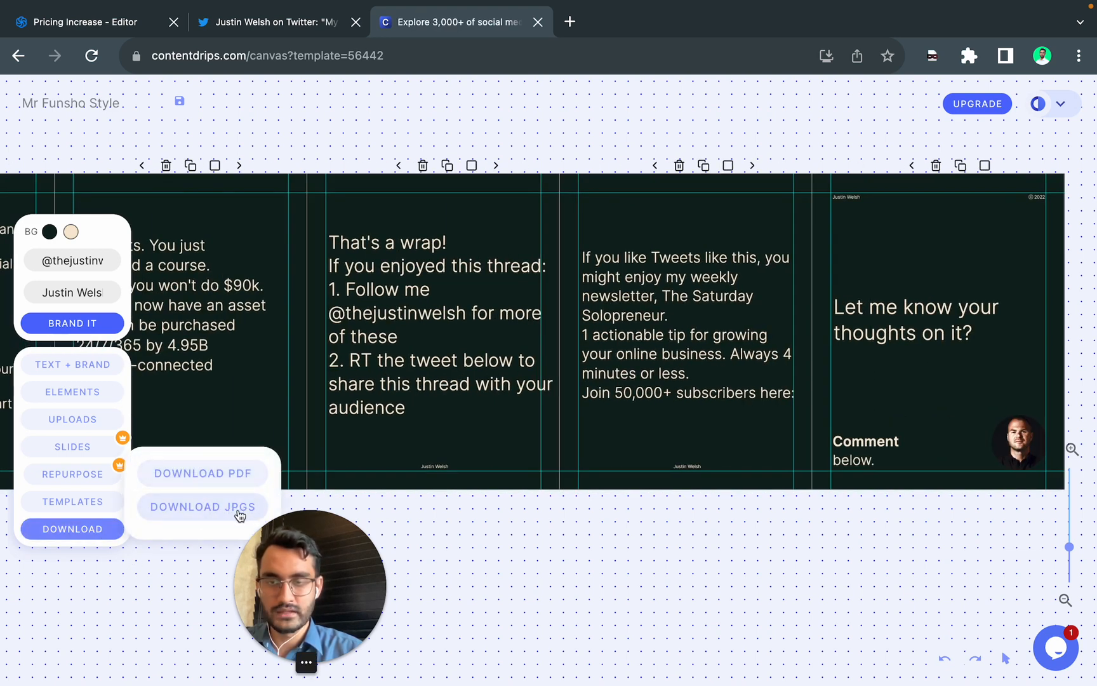
mouse_move(195, 518)
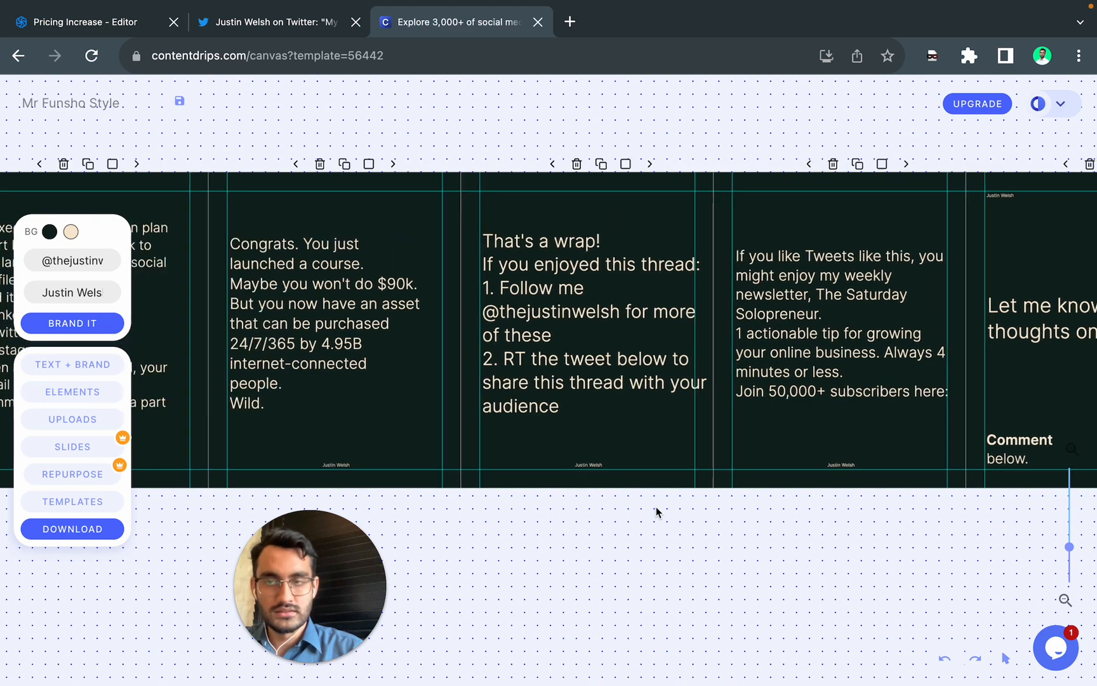
scroll("left", 3)
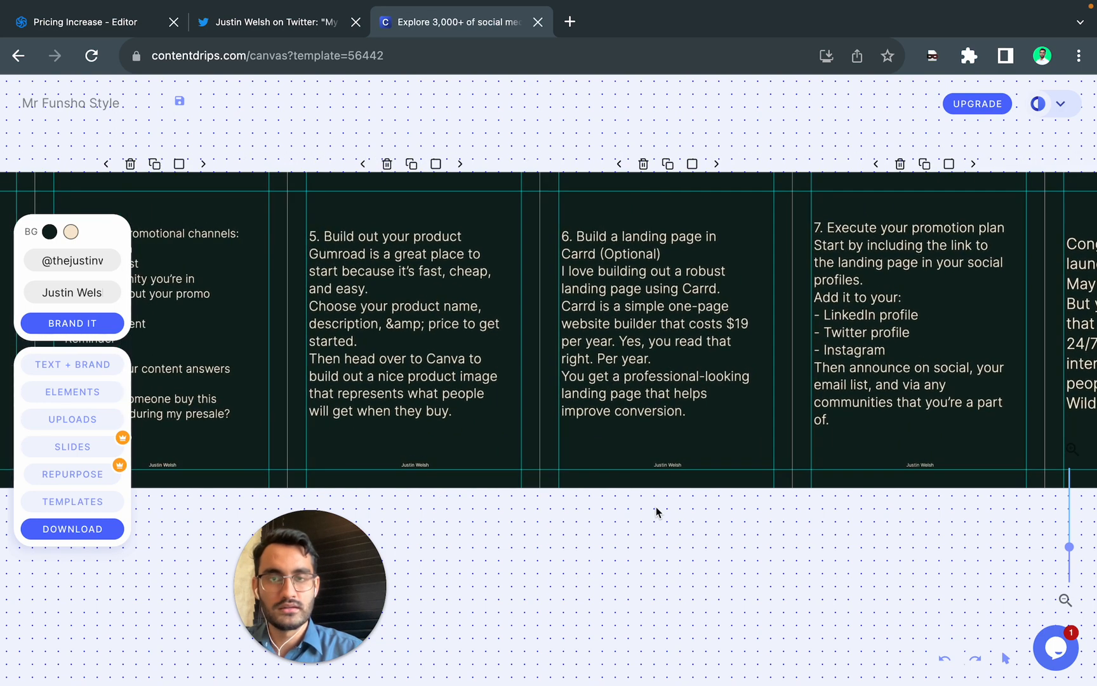
mouse_move(344, 560)
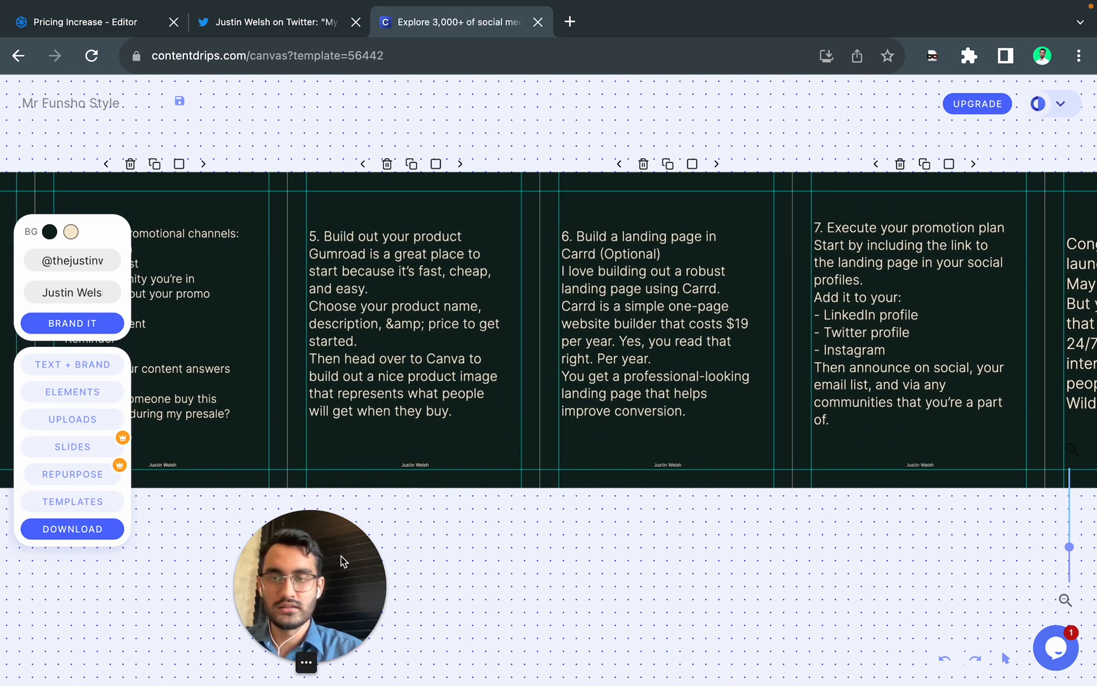